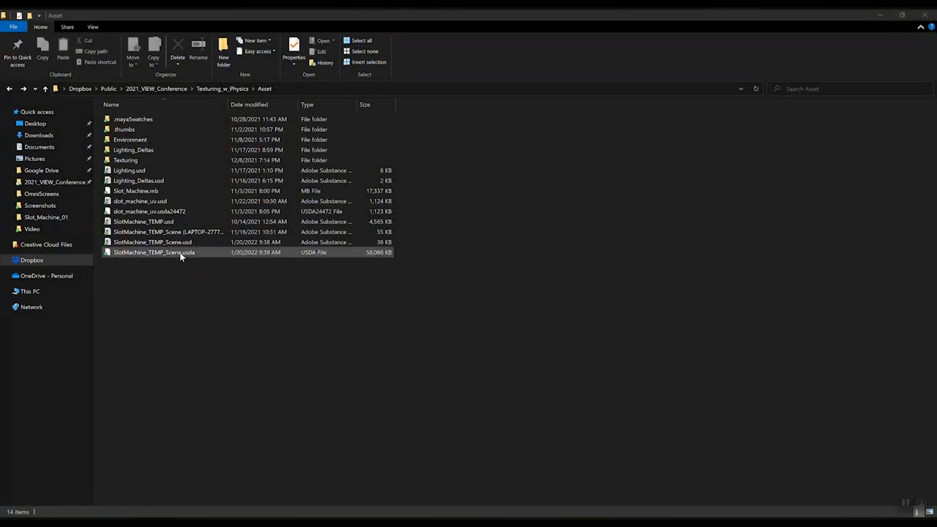
Step: Open SlotMachine_TEMP_Scene.usda in Notepad++ from its File Explorer context menu
right_click(153, 252)
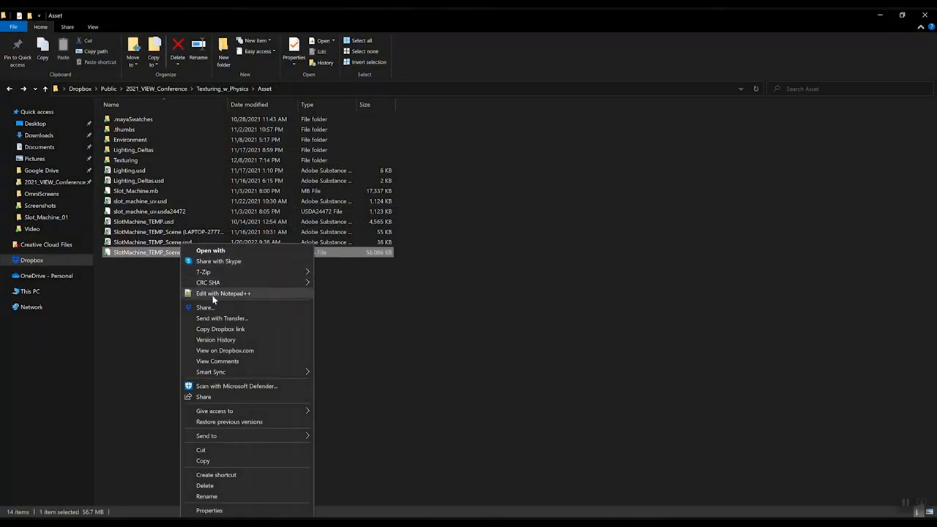
click(223, 292)
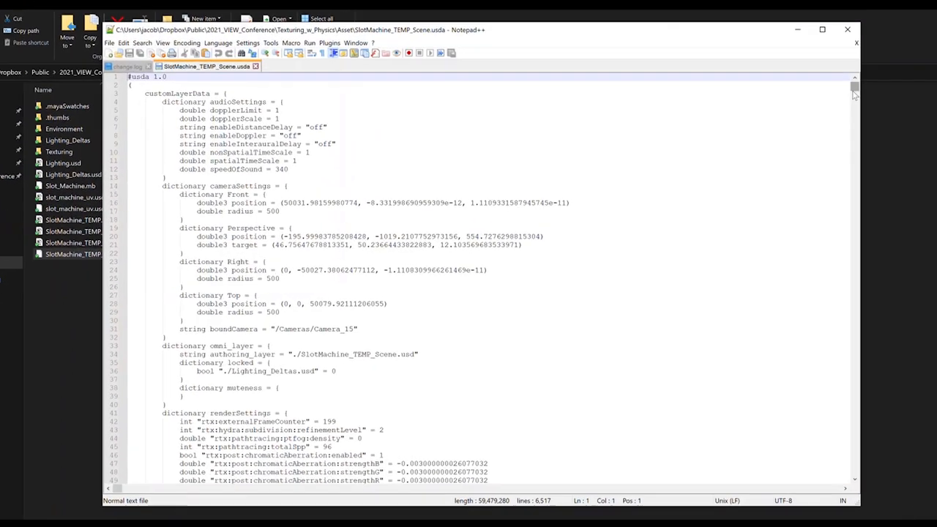
Step: Inspect polySurface5's face vertex counts, then set polySurface8's doubleSided value to 0
scroll(down, 3)
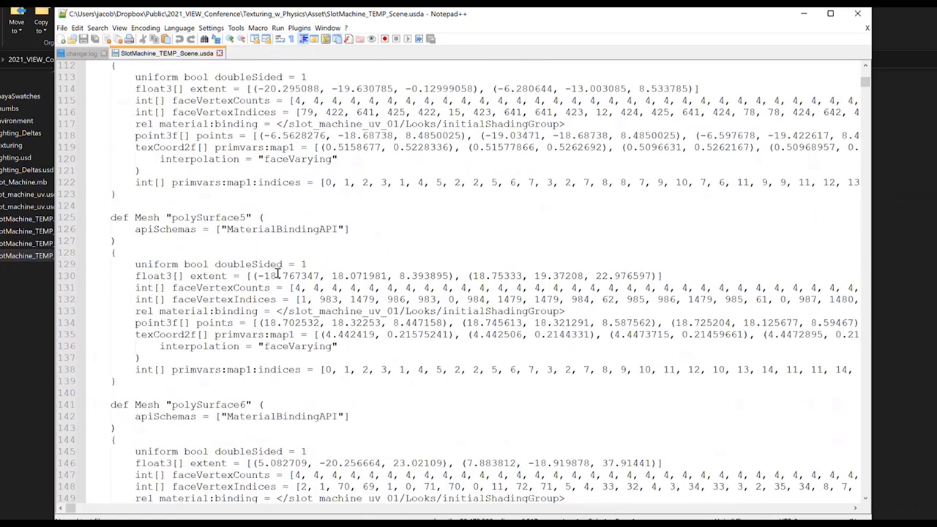
click(356, 276)
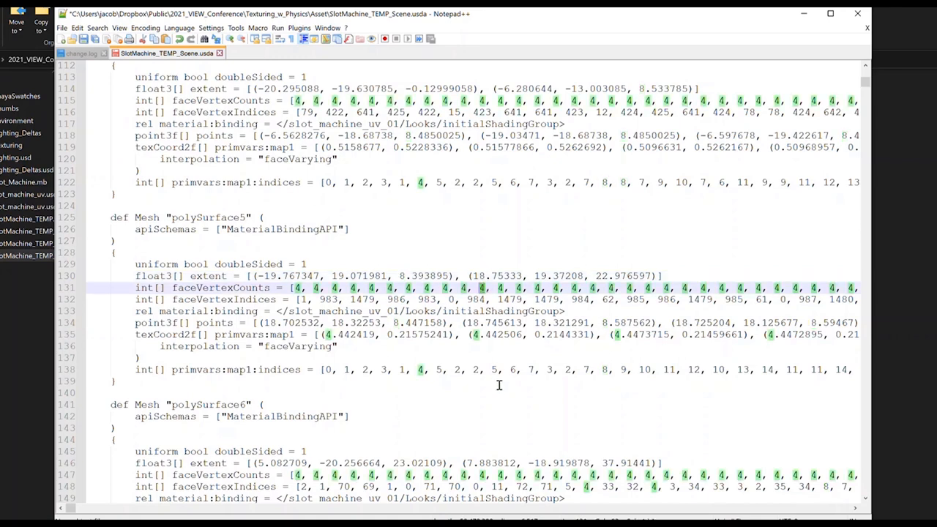
scroll(down, 3)
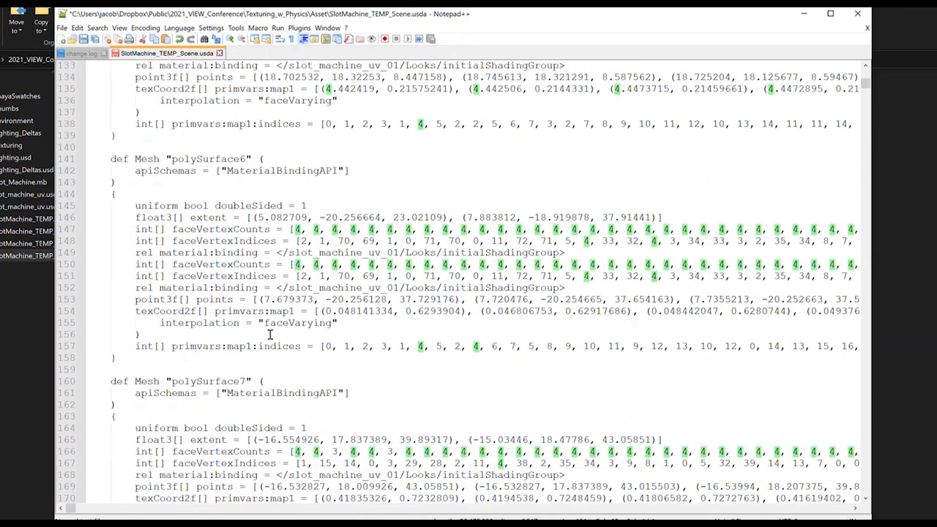
scroll(down, 3)
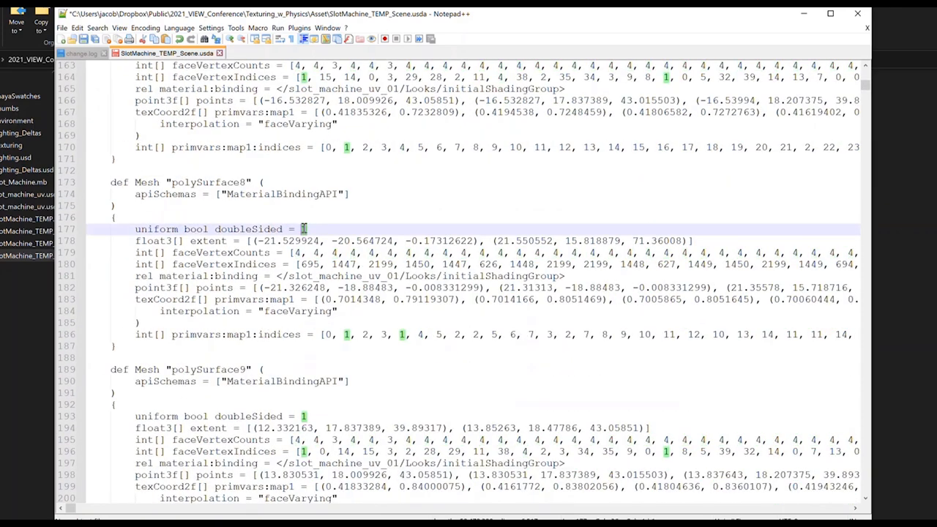
text(000)
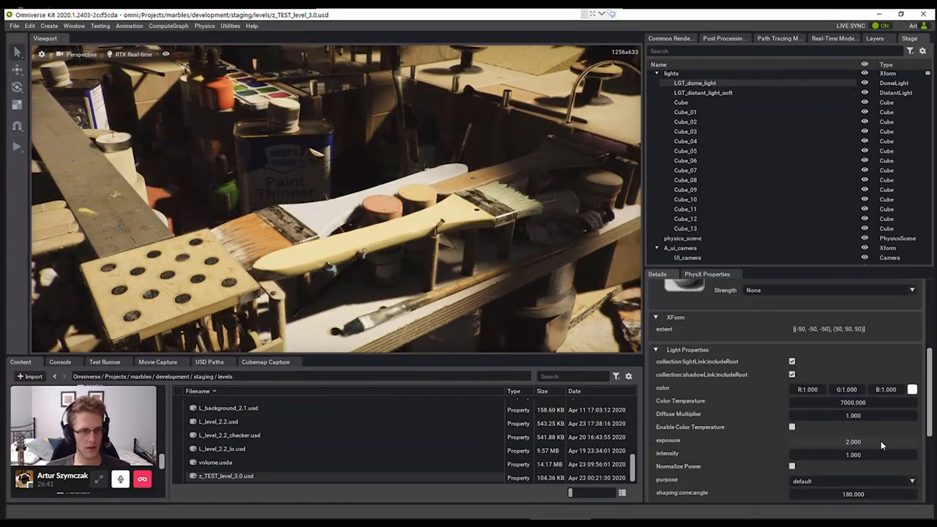
Step: Select LGT_distant_light_soft and scroll through its transform and light properties
click(702, 93)
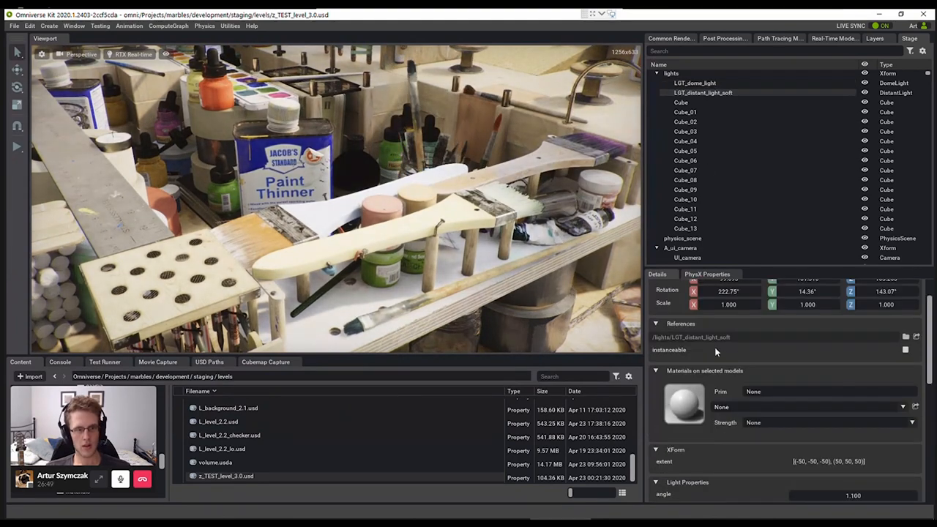
scroll(down, 3)
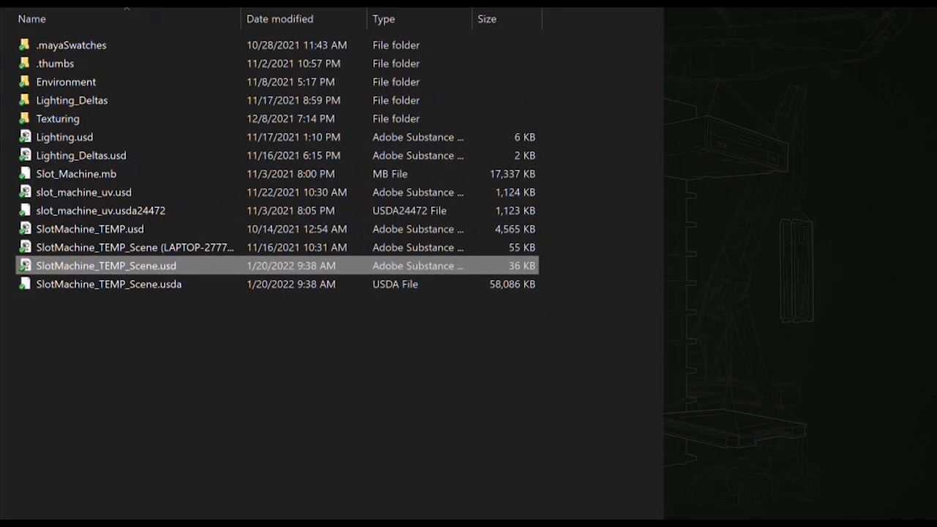
mouse_move(520, 351)
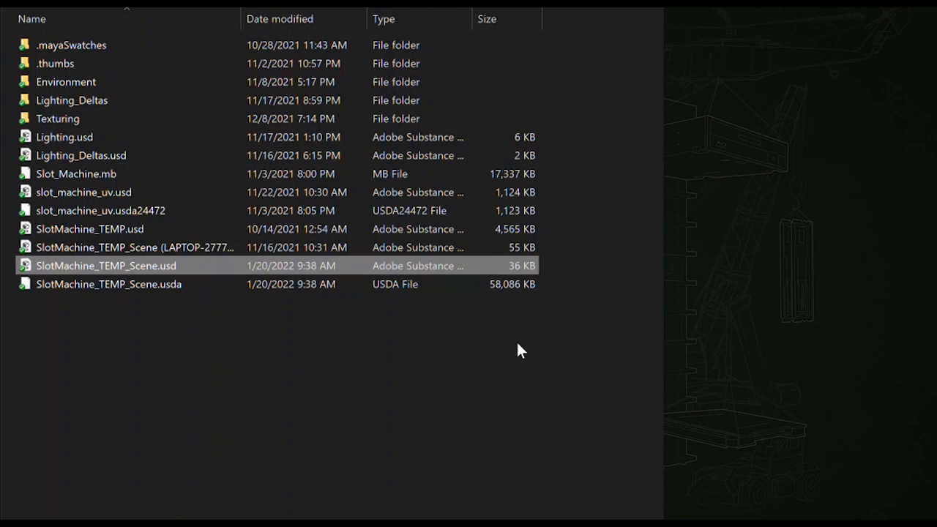
mouse_move(394, 315)
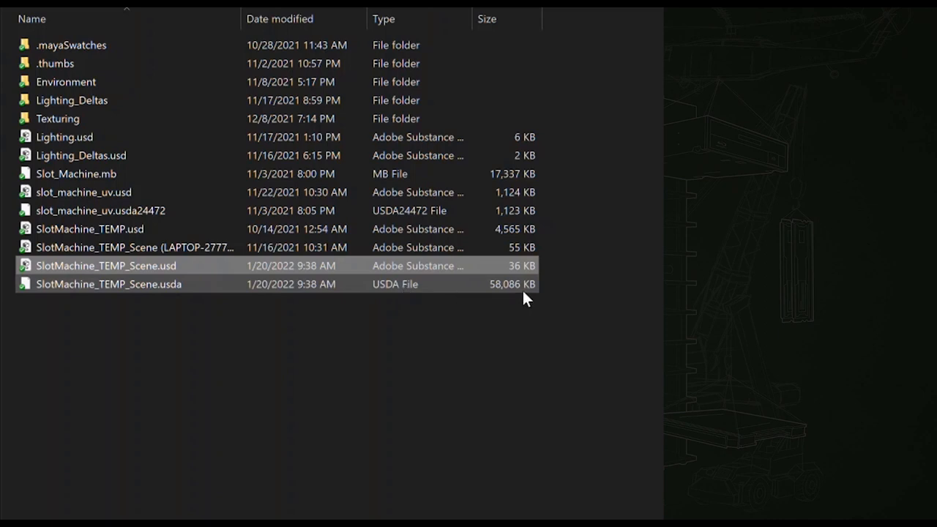
Step: Reopen SlotMachine_TEMP_Scene.usda in Notepad++ via Edit with Notepad++
click(108, 284)
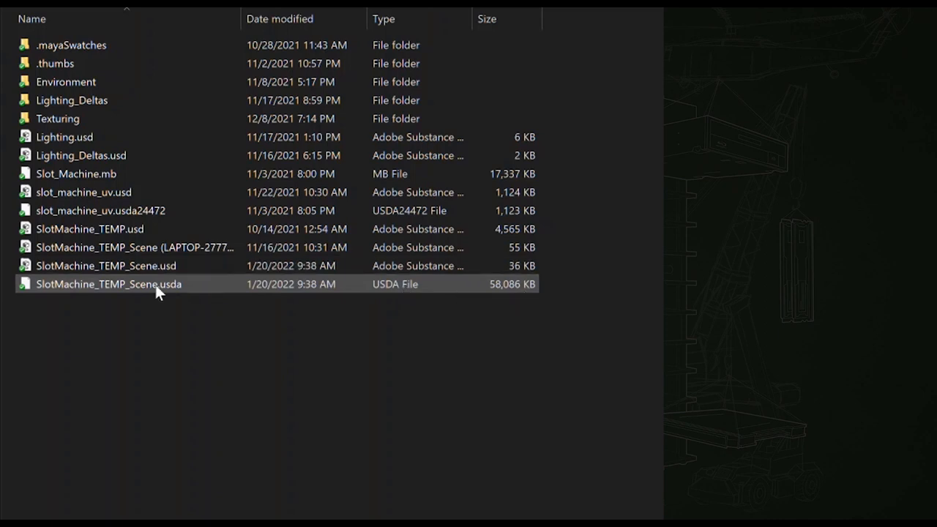
right_click(109, 284)
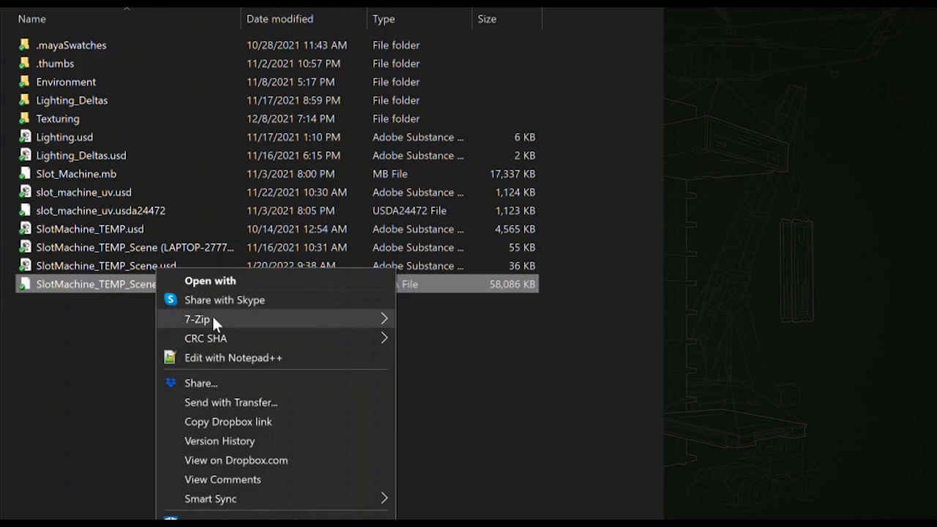
click(216, 366)
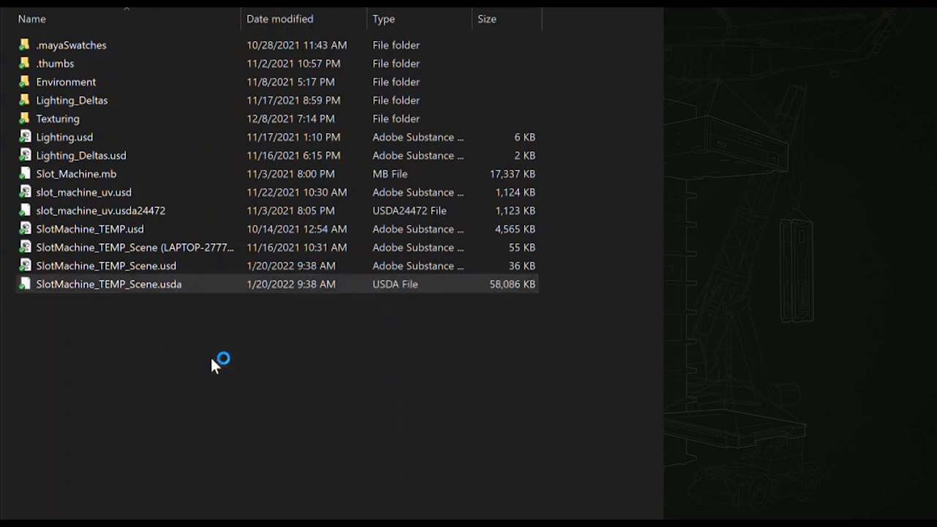
double_click(108, 284)
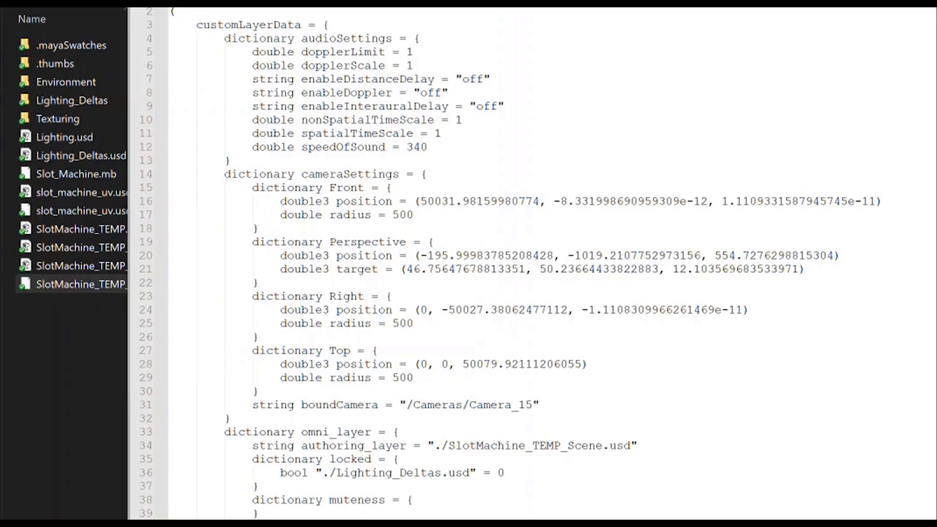
Step: Scroll through the camera and mesh data and change polySurface8's doubleSided value to 0
scroll(down, 3)
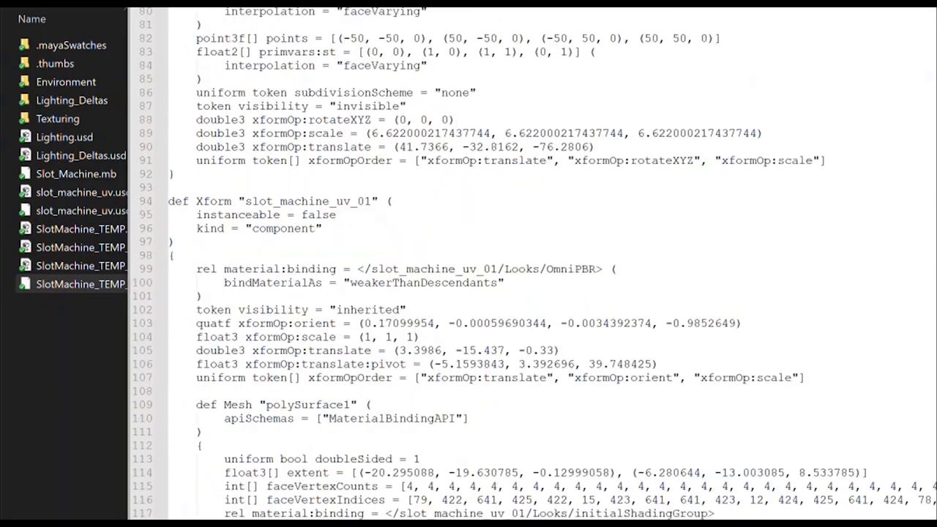
scroll(down, 3)
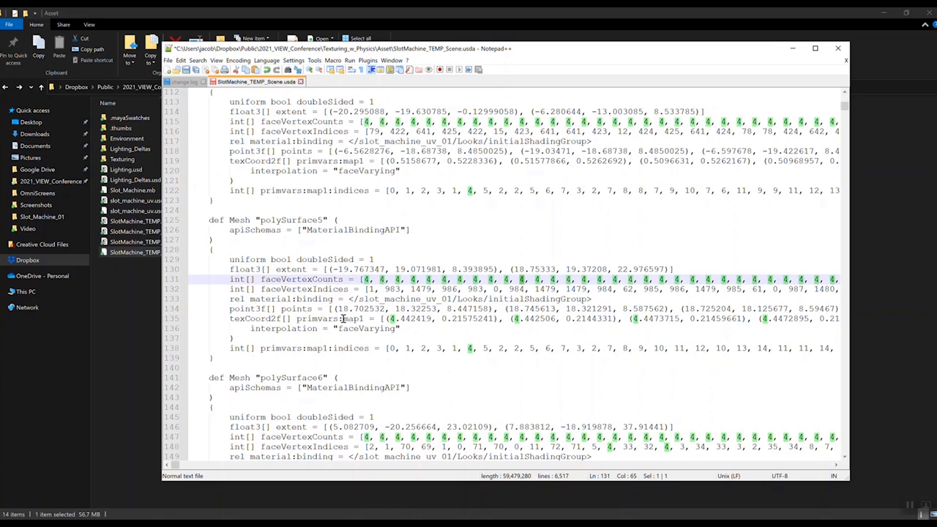
scroll(down, 3)
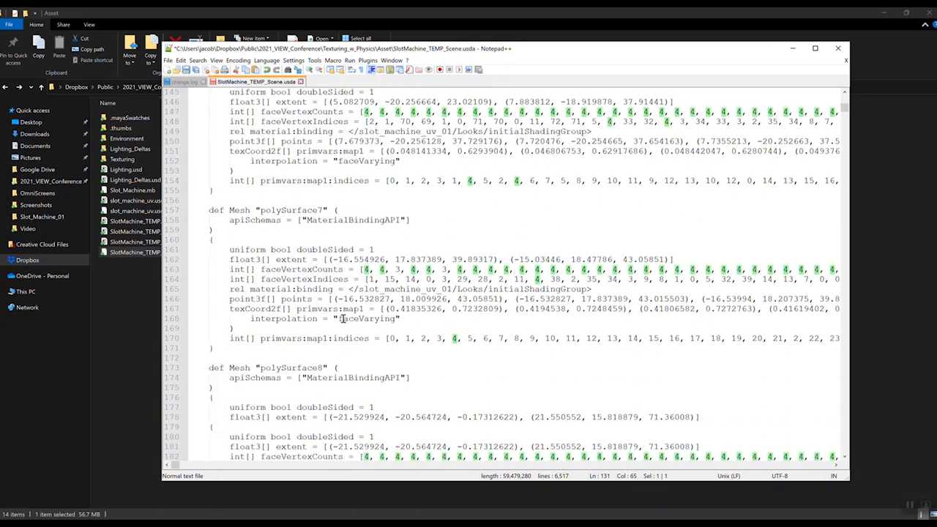
scroll(down, 3)
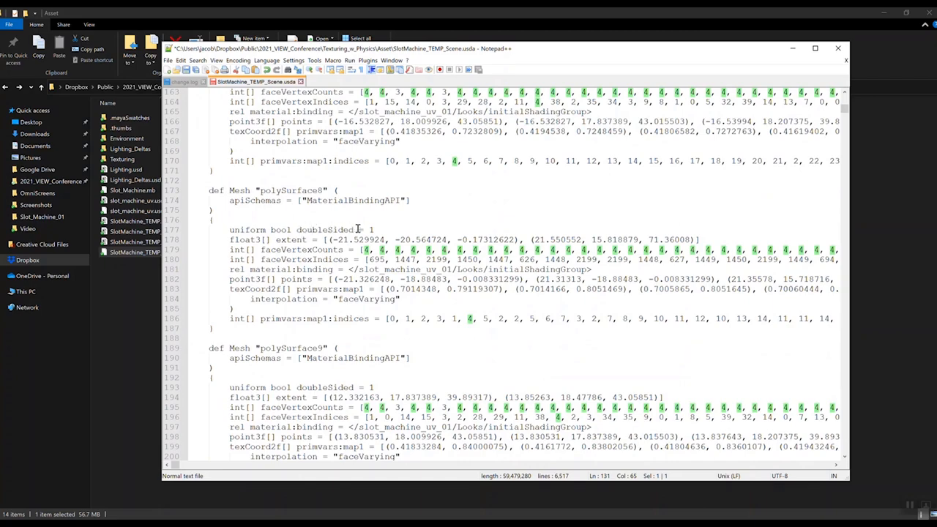
click(372, 230)
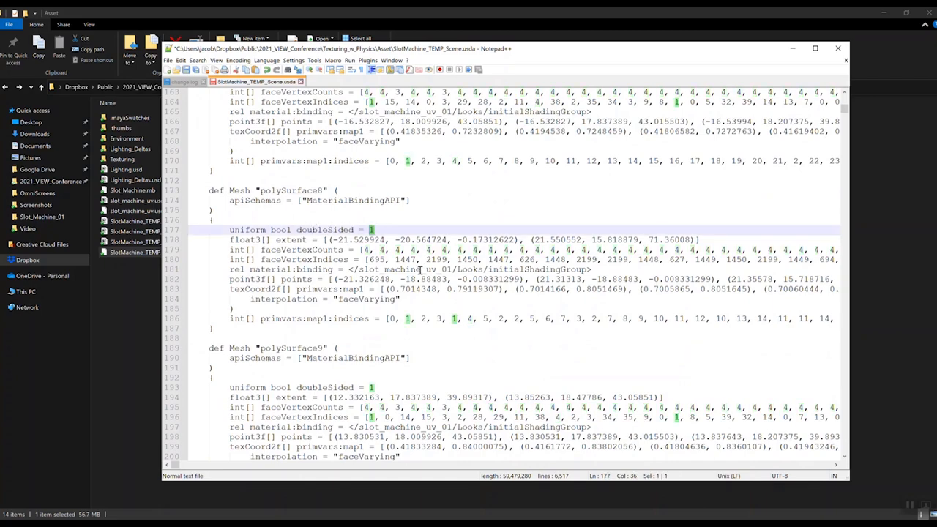
text(0)
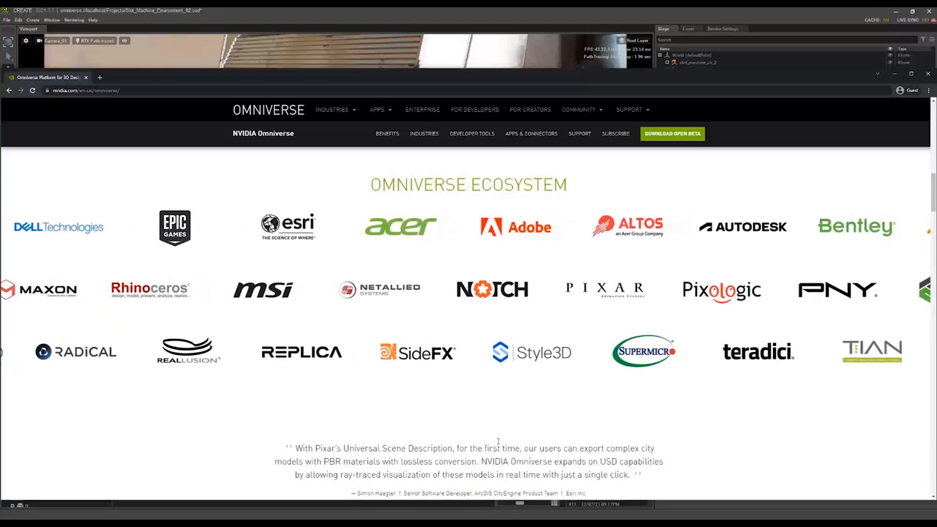
Step: Scroll through the Omniverse Ecosystem partner logos to reveal Blender, BOXX and Cesium
scroll(right, 3)
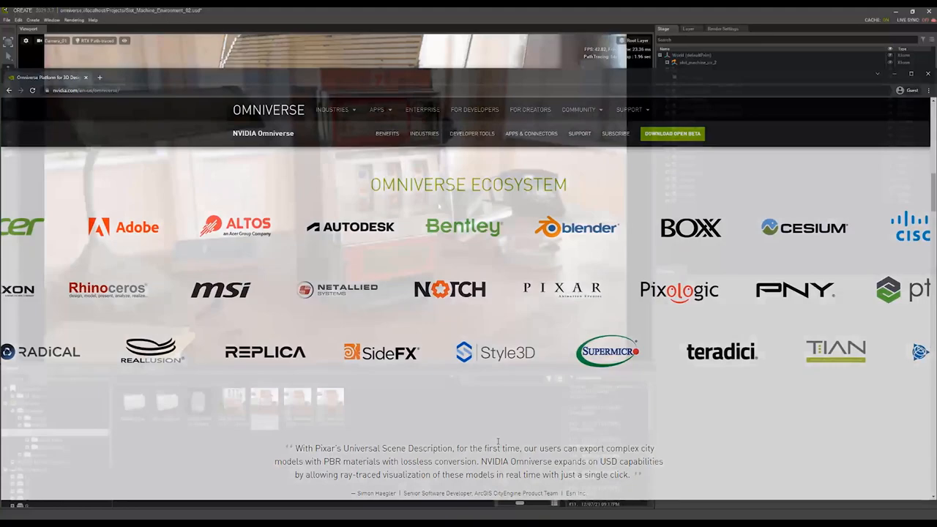